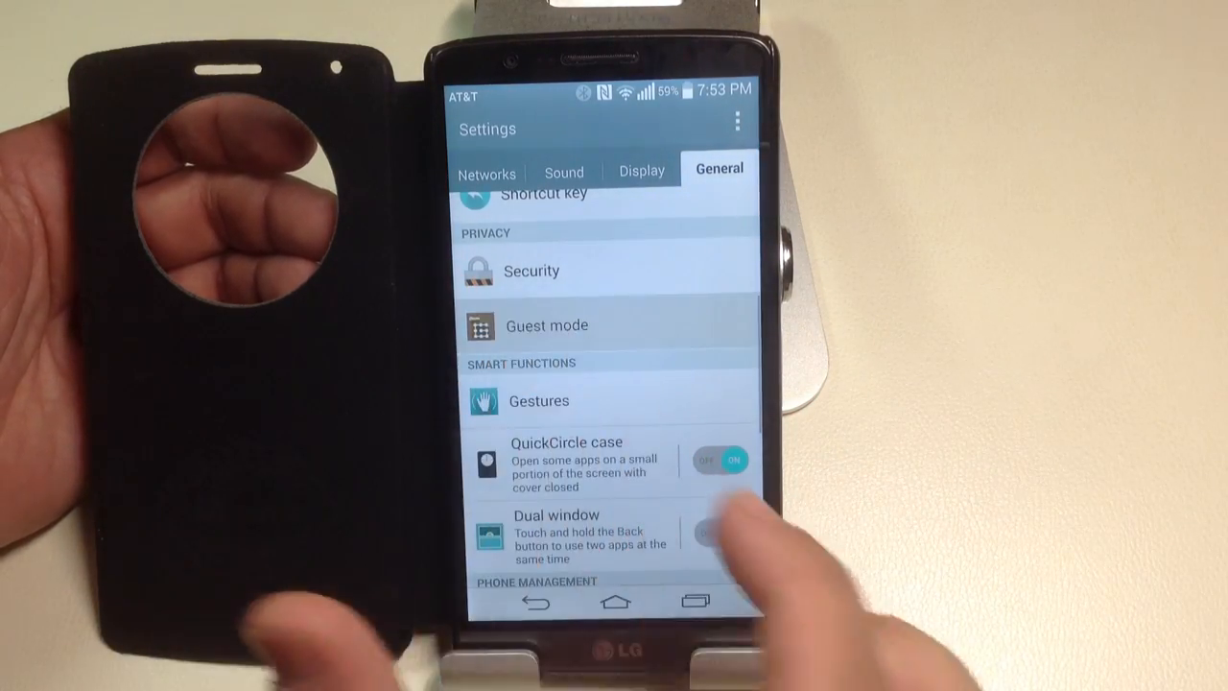
Bring up the Guest mode guide from Settings > General.
click(547, 326)
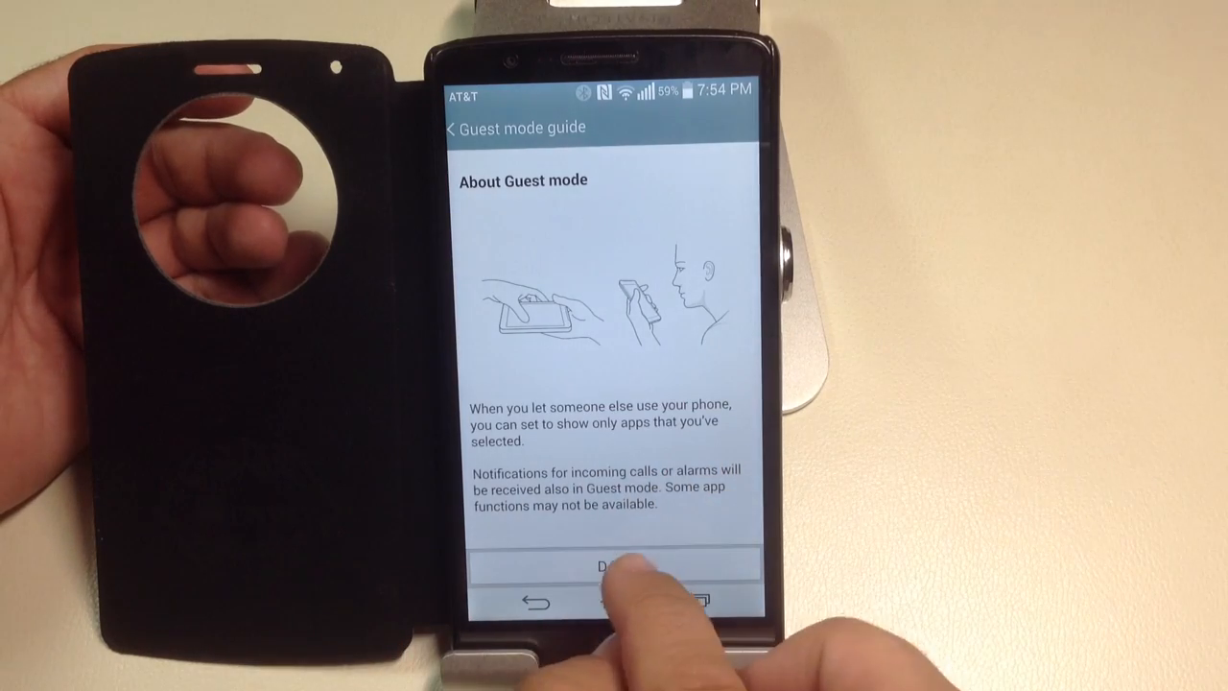
Dismiss the guide and allow Calculator, Camera, Gallery, Music and Browser for guests.
click(614, 564)
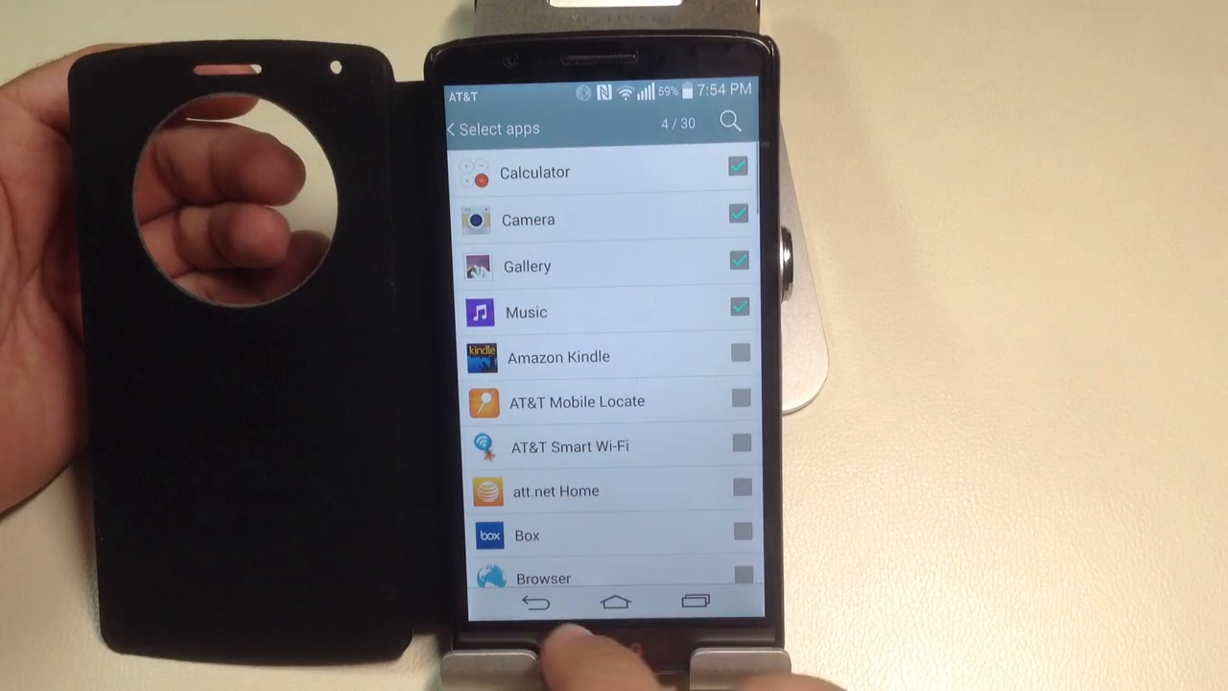
scroll(up, 3)
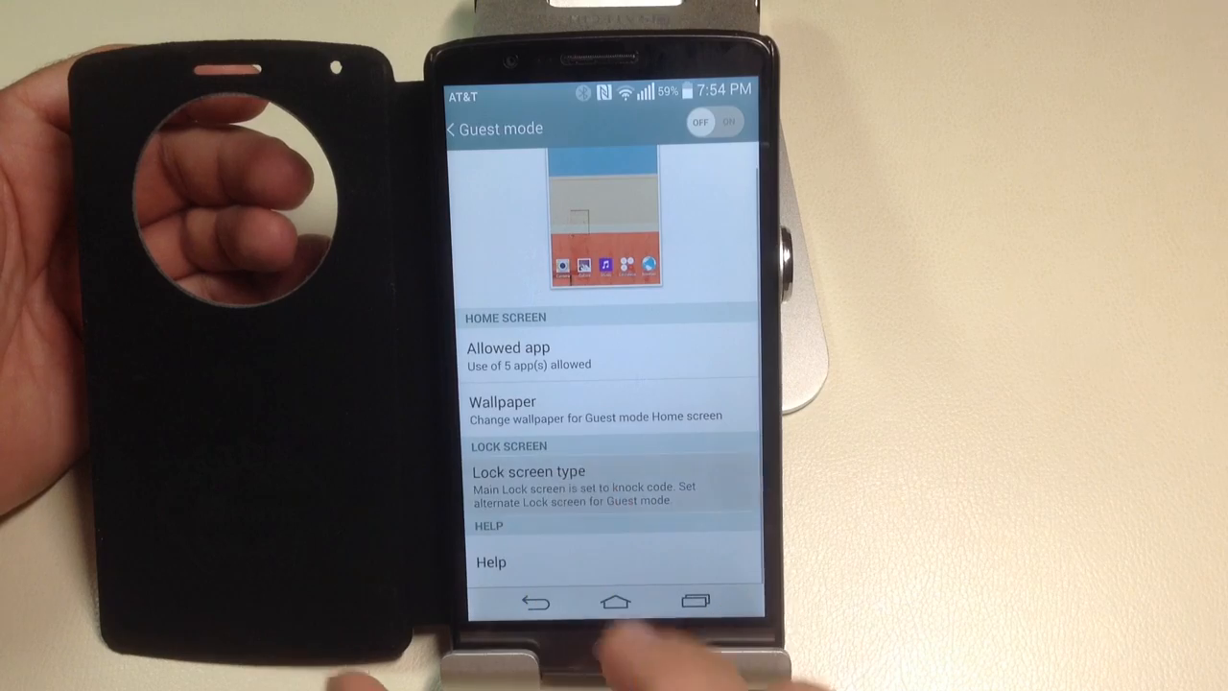
Enter the guest knock code twice under Lock screen type and confirm it.
click(529, 472)
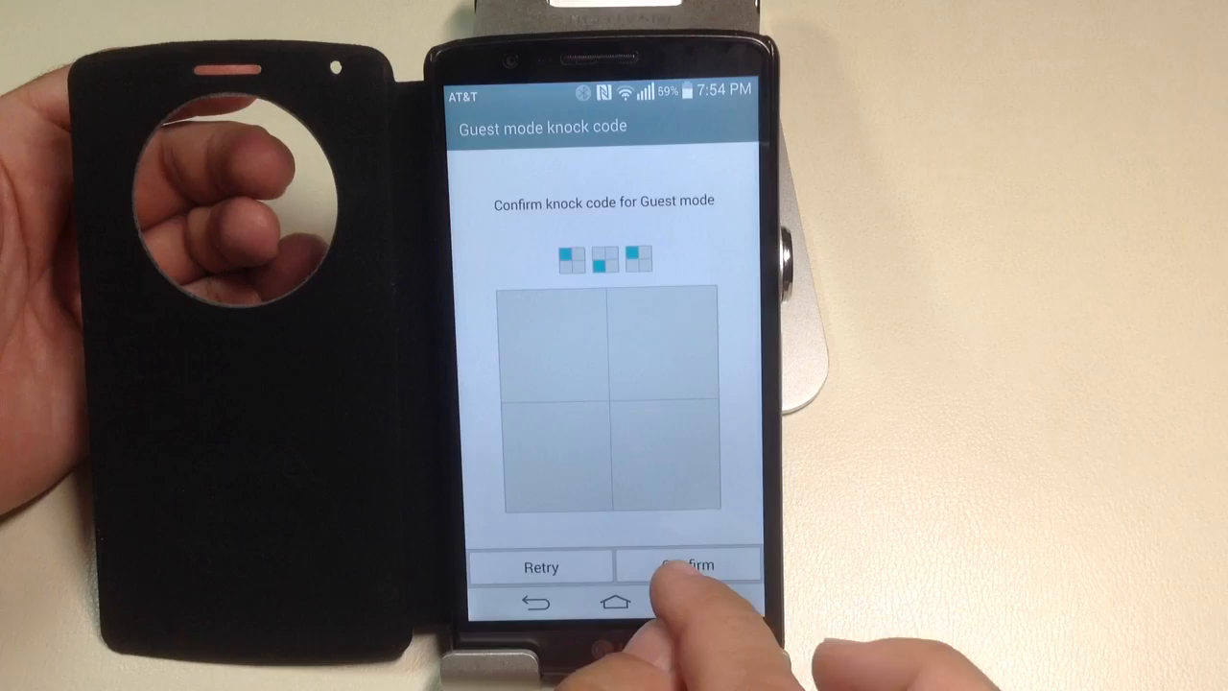
click(687, 564)
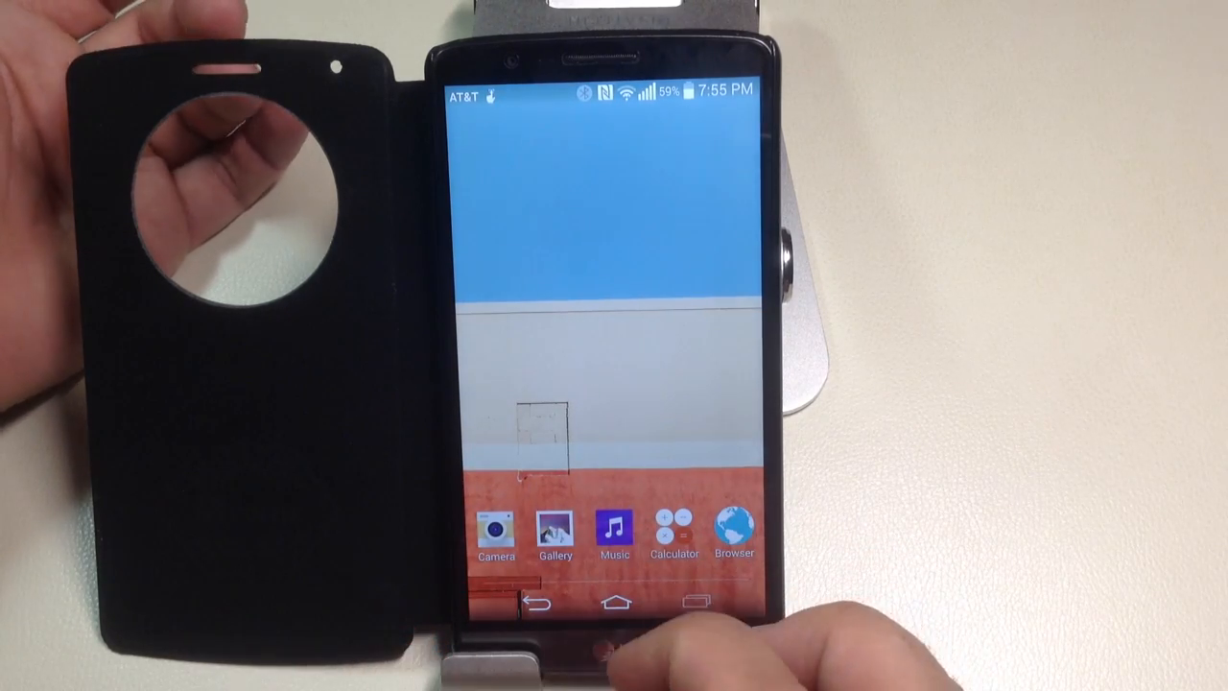
View the empty guest album in Gallery from the guest home screen.
click(553, 530)
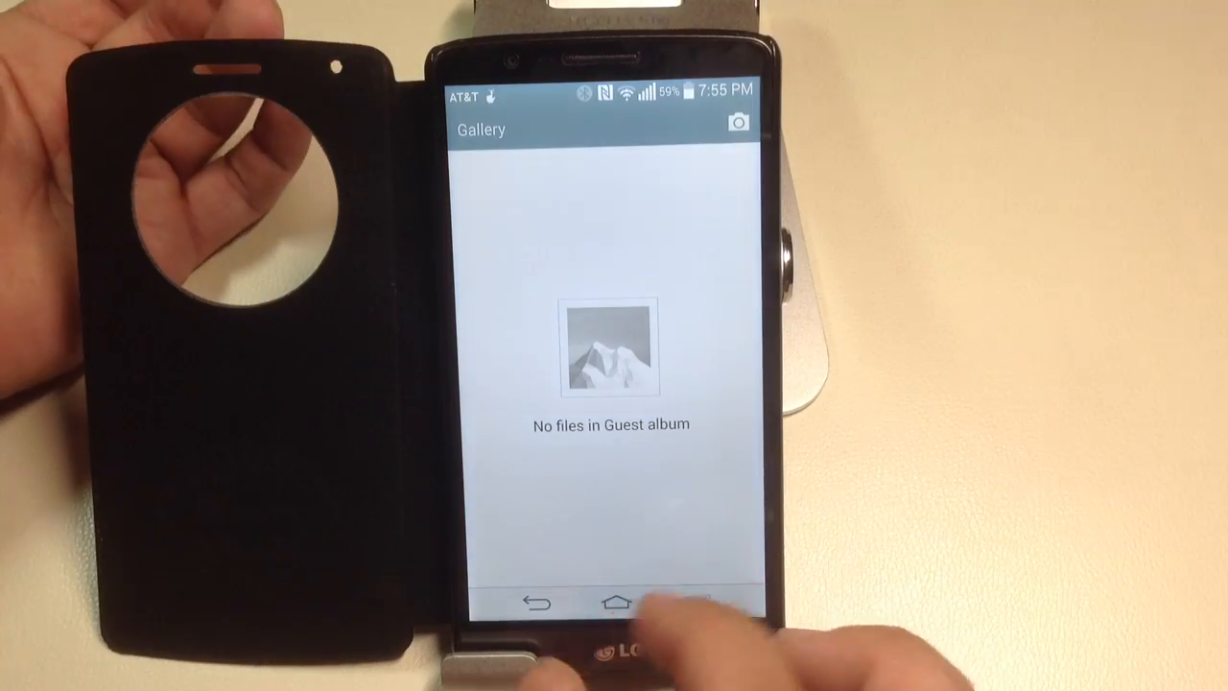